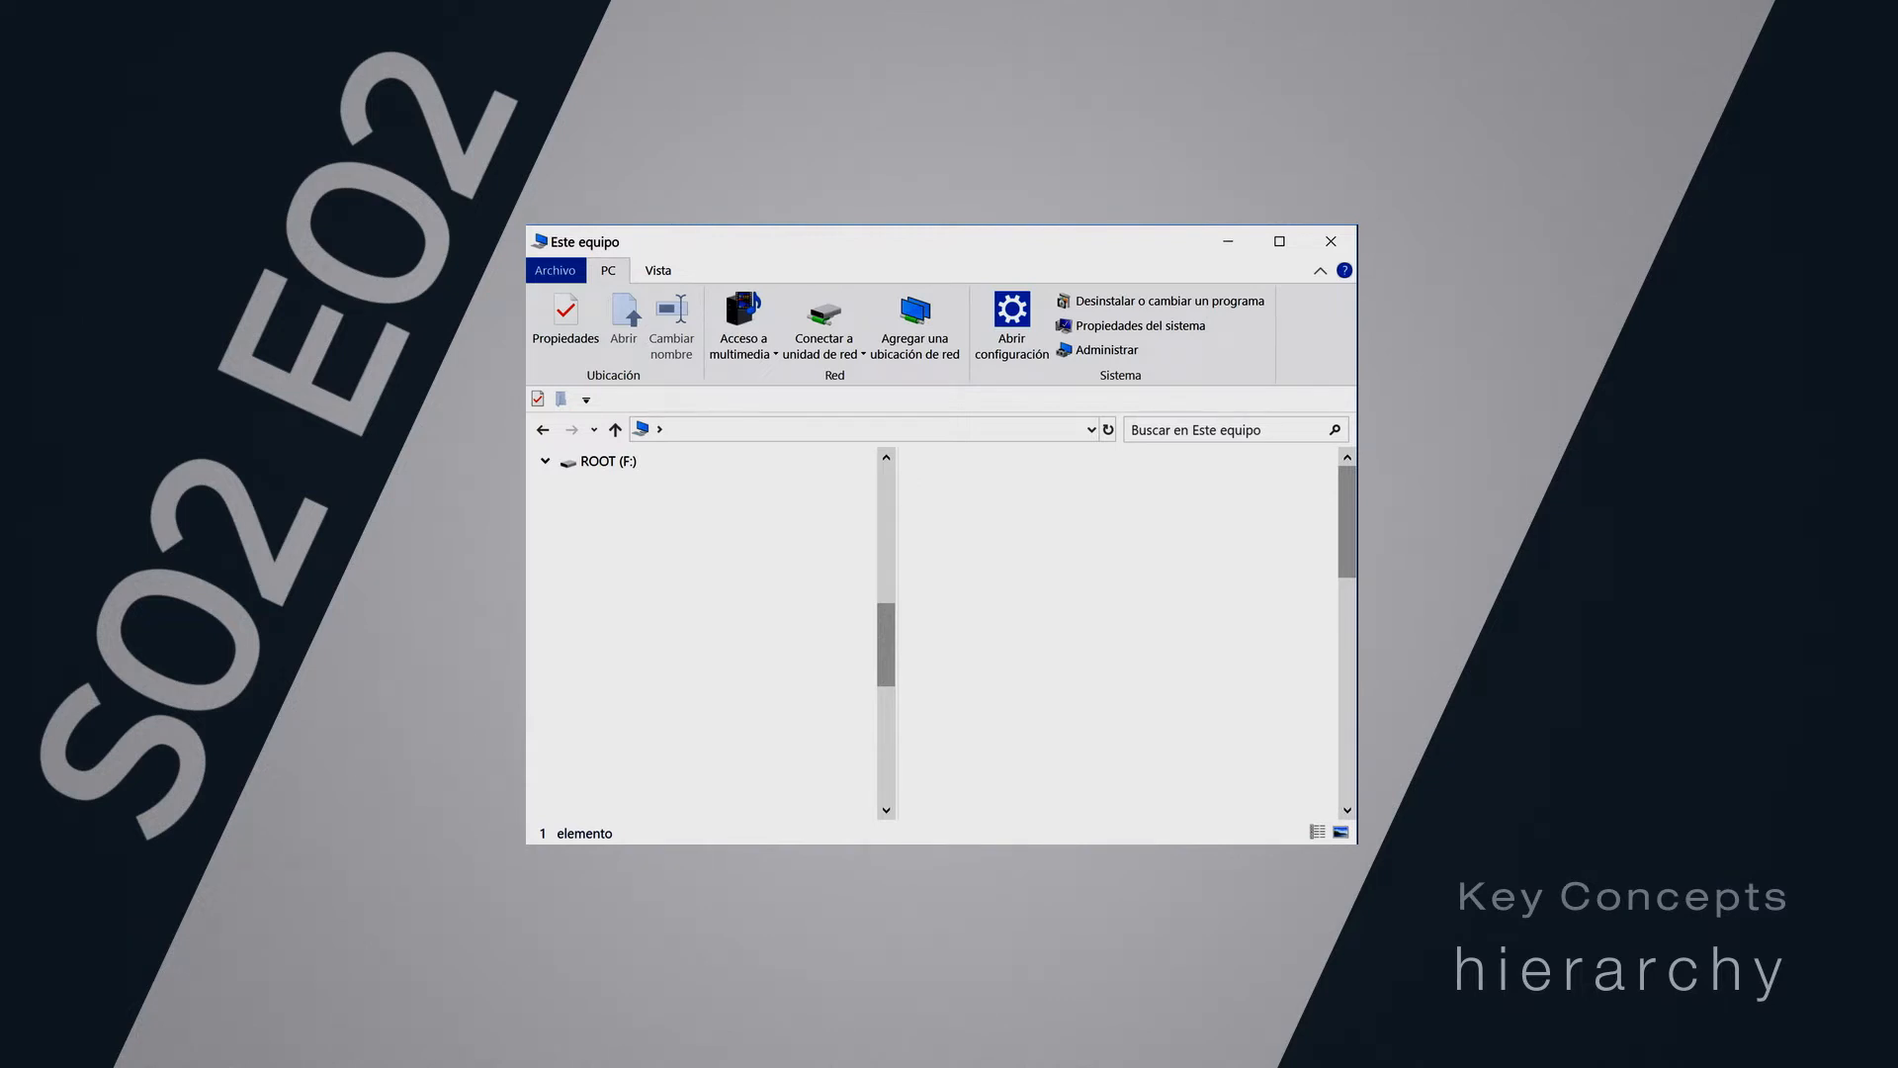
Walk ROOT (F:) down through Documents, Movies and Music to the Classic folder
{"action": "double_click", "coordinate": [610, 459]}
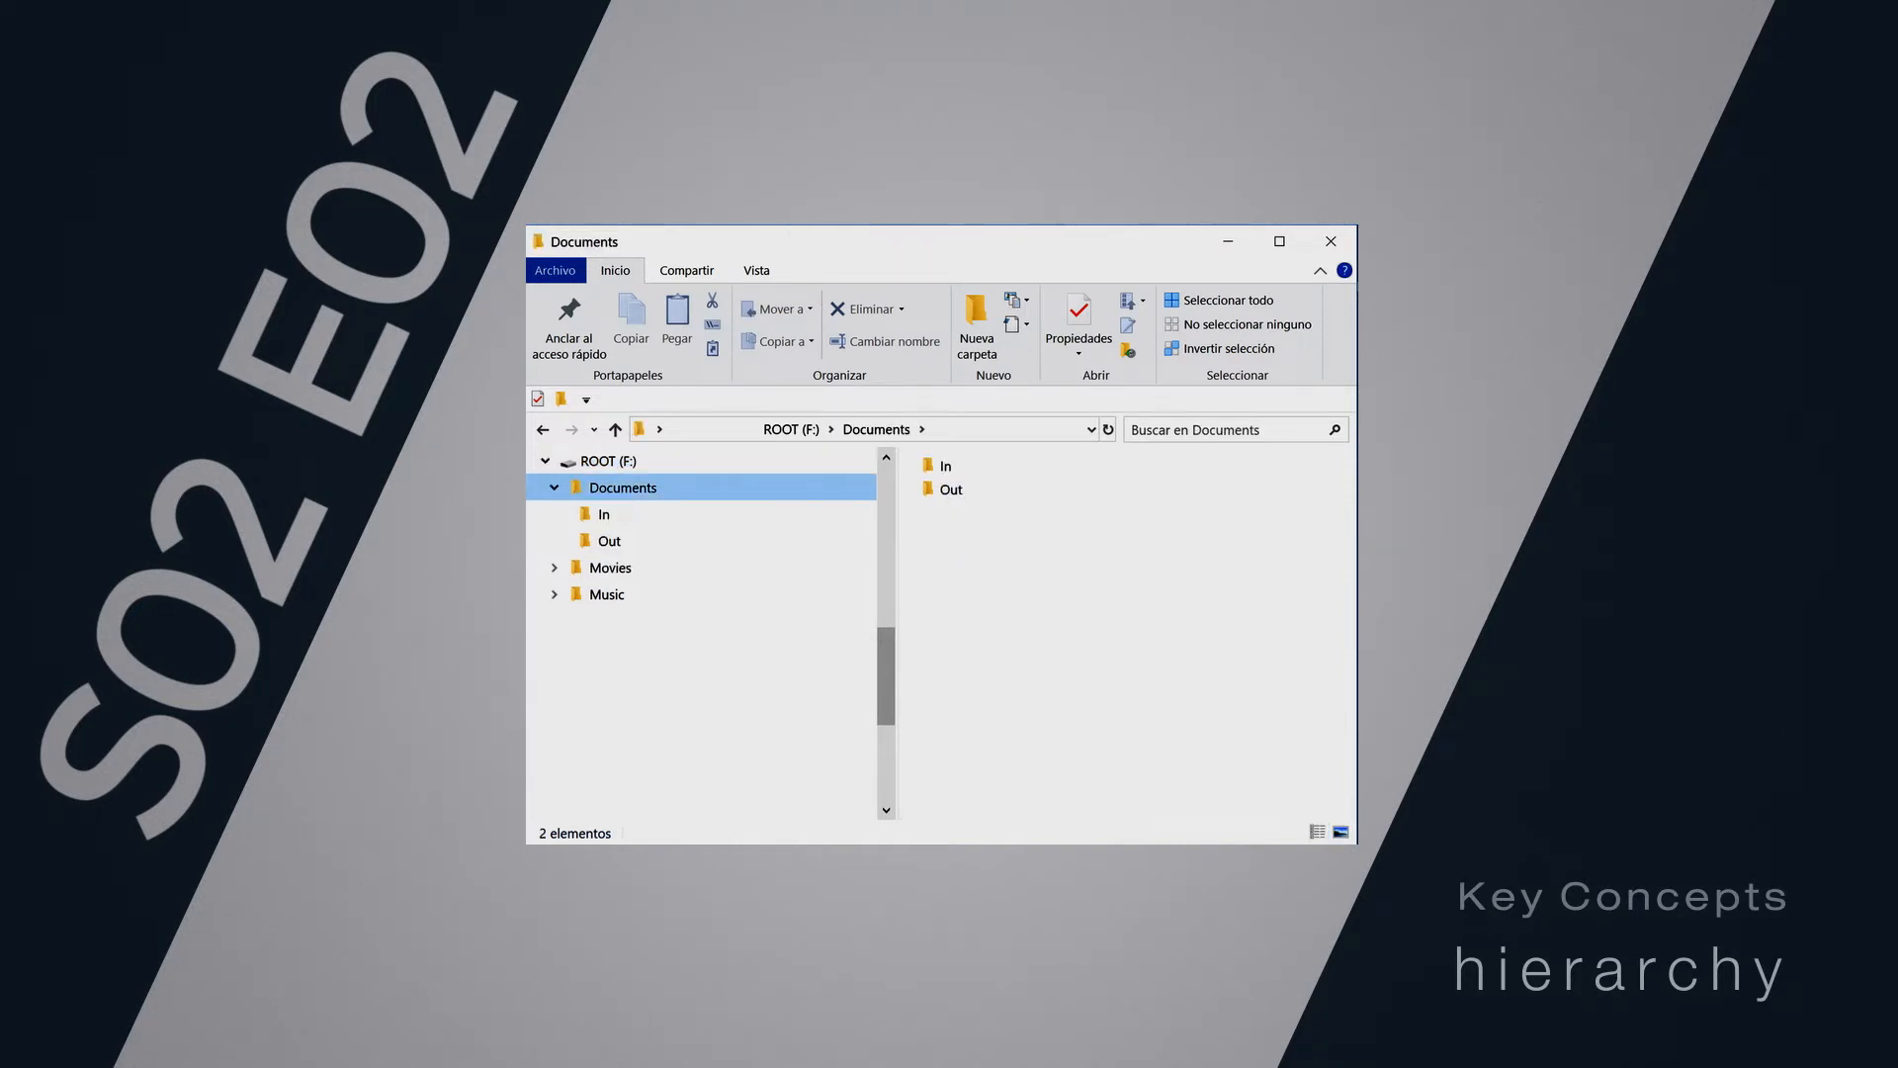
{"action": "left_click", "coordinate": [609, 566]}
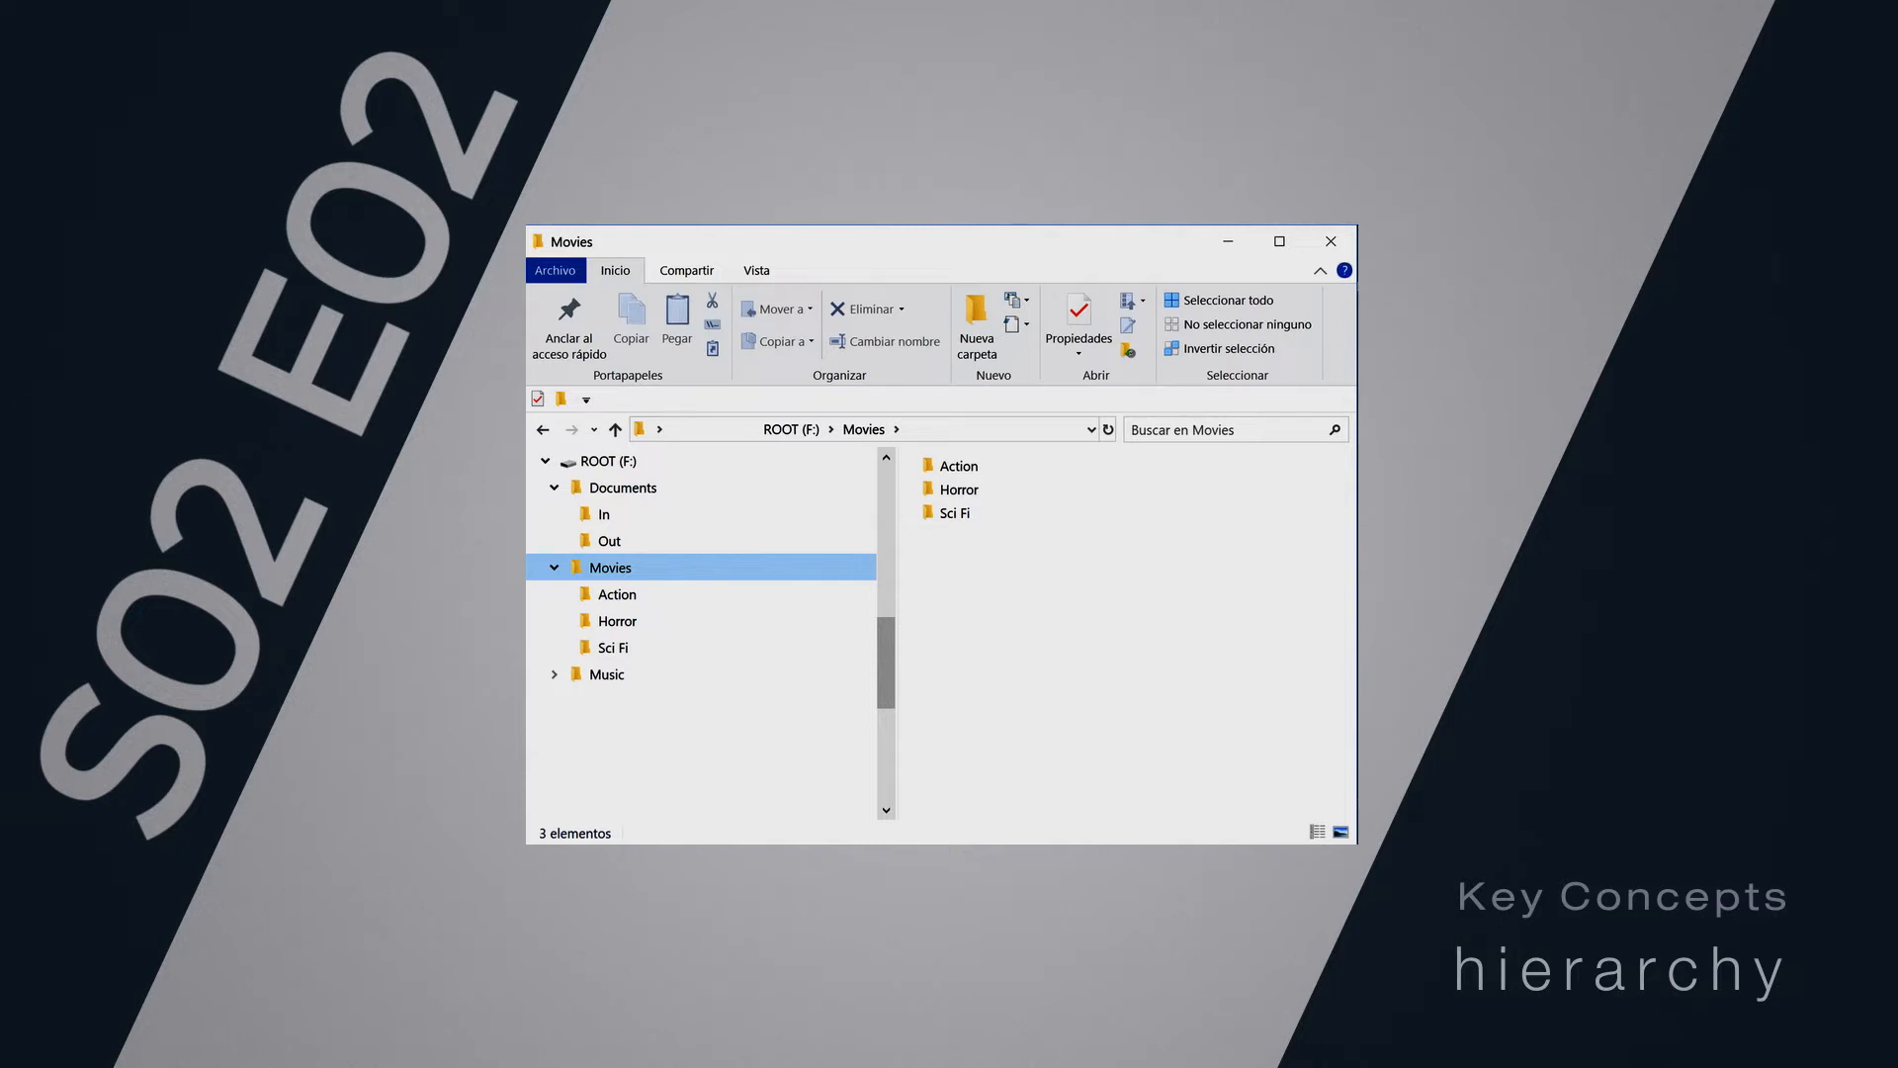
{"action": "left_click", "coordinate": [554, 675]}
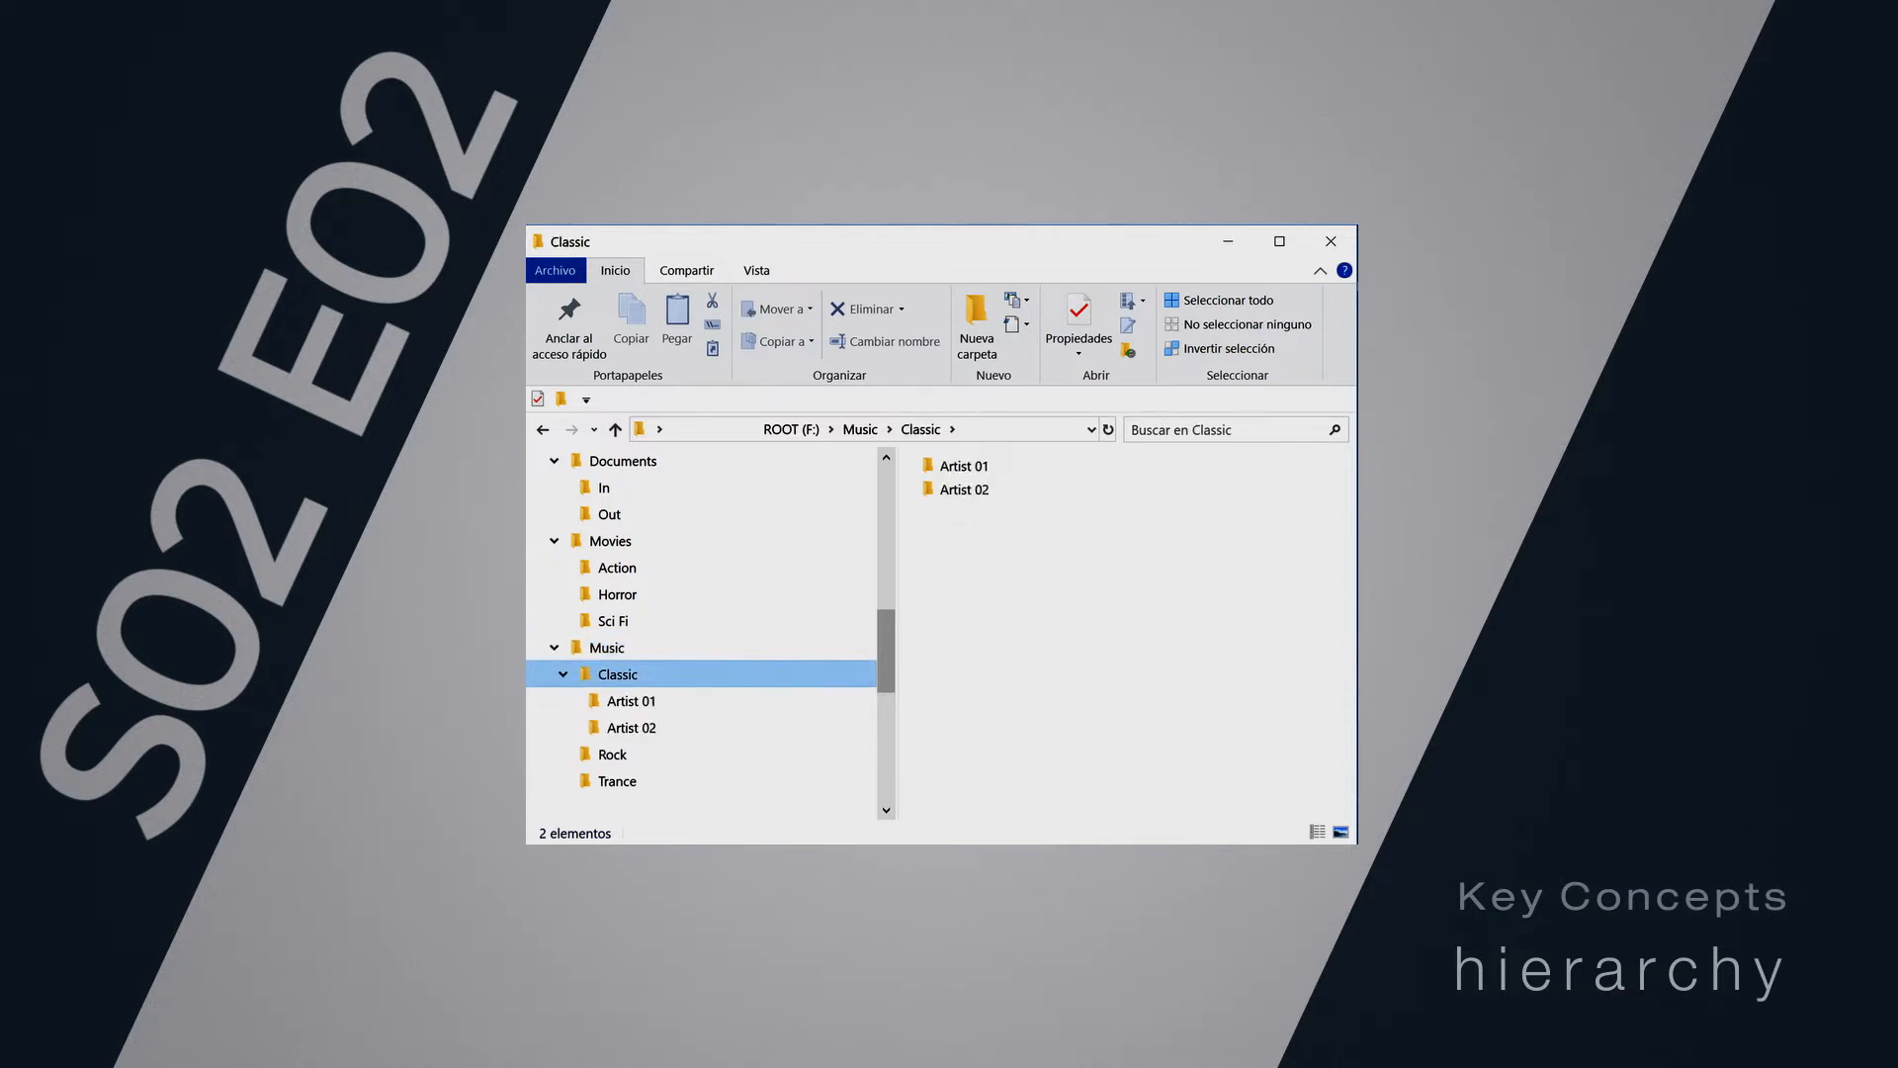
{"action": "left_click", "coordinate": [604, 513]}
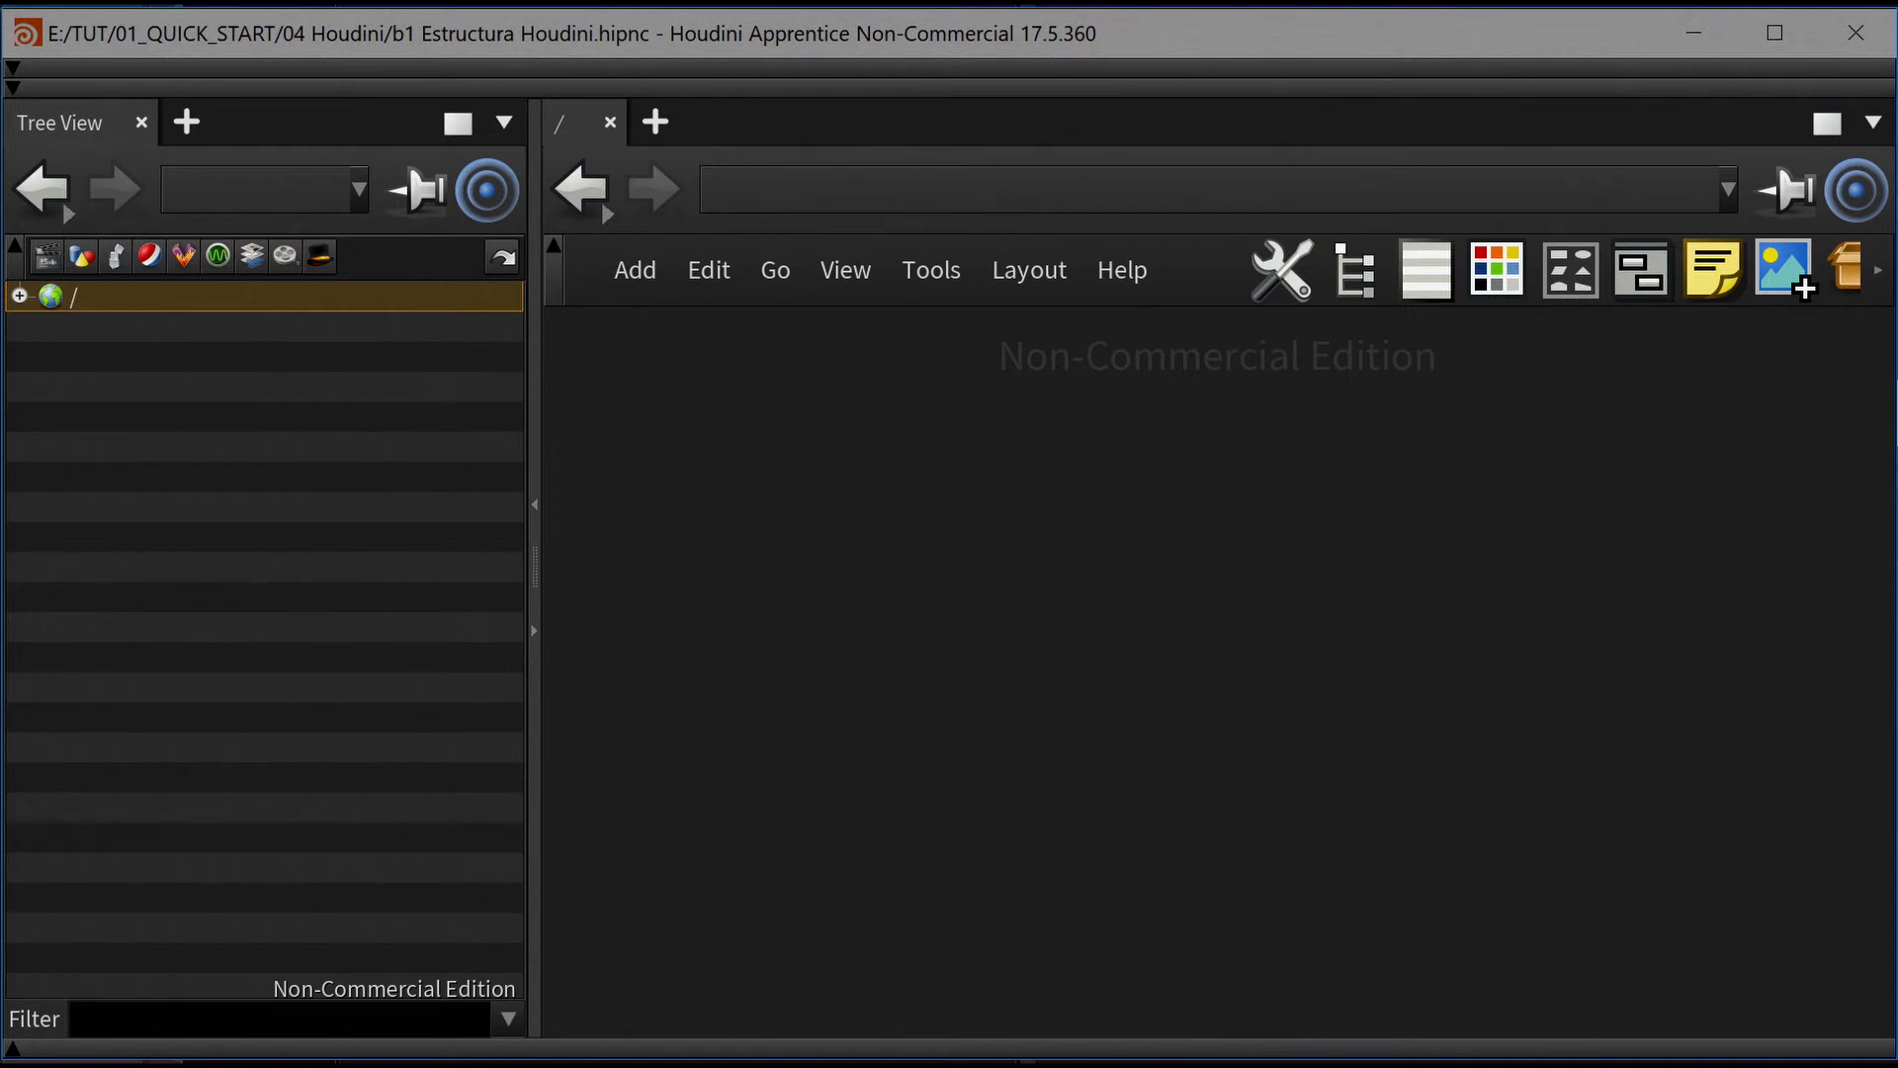
Expand '/' in Tree View to list the root contexts, then dive into a context node
{"action": "left_click", "coordinate": [20, 294]}
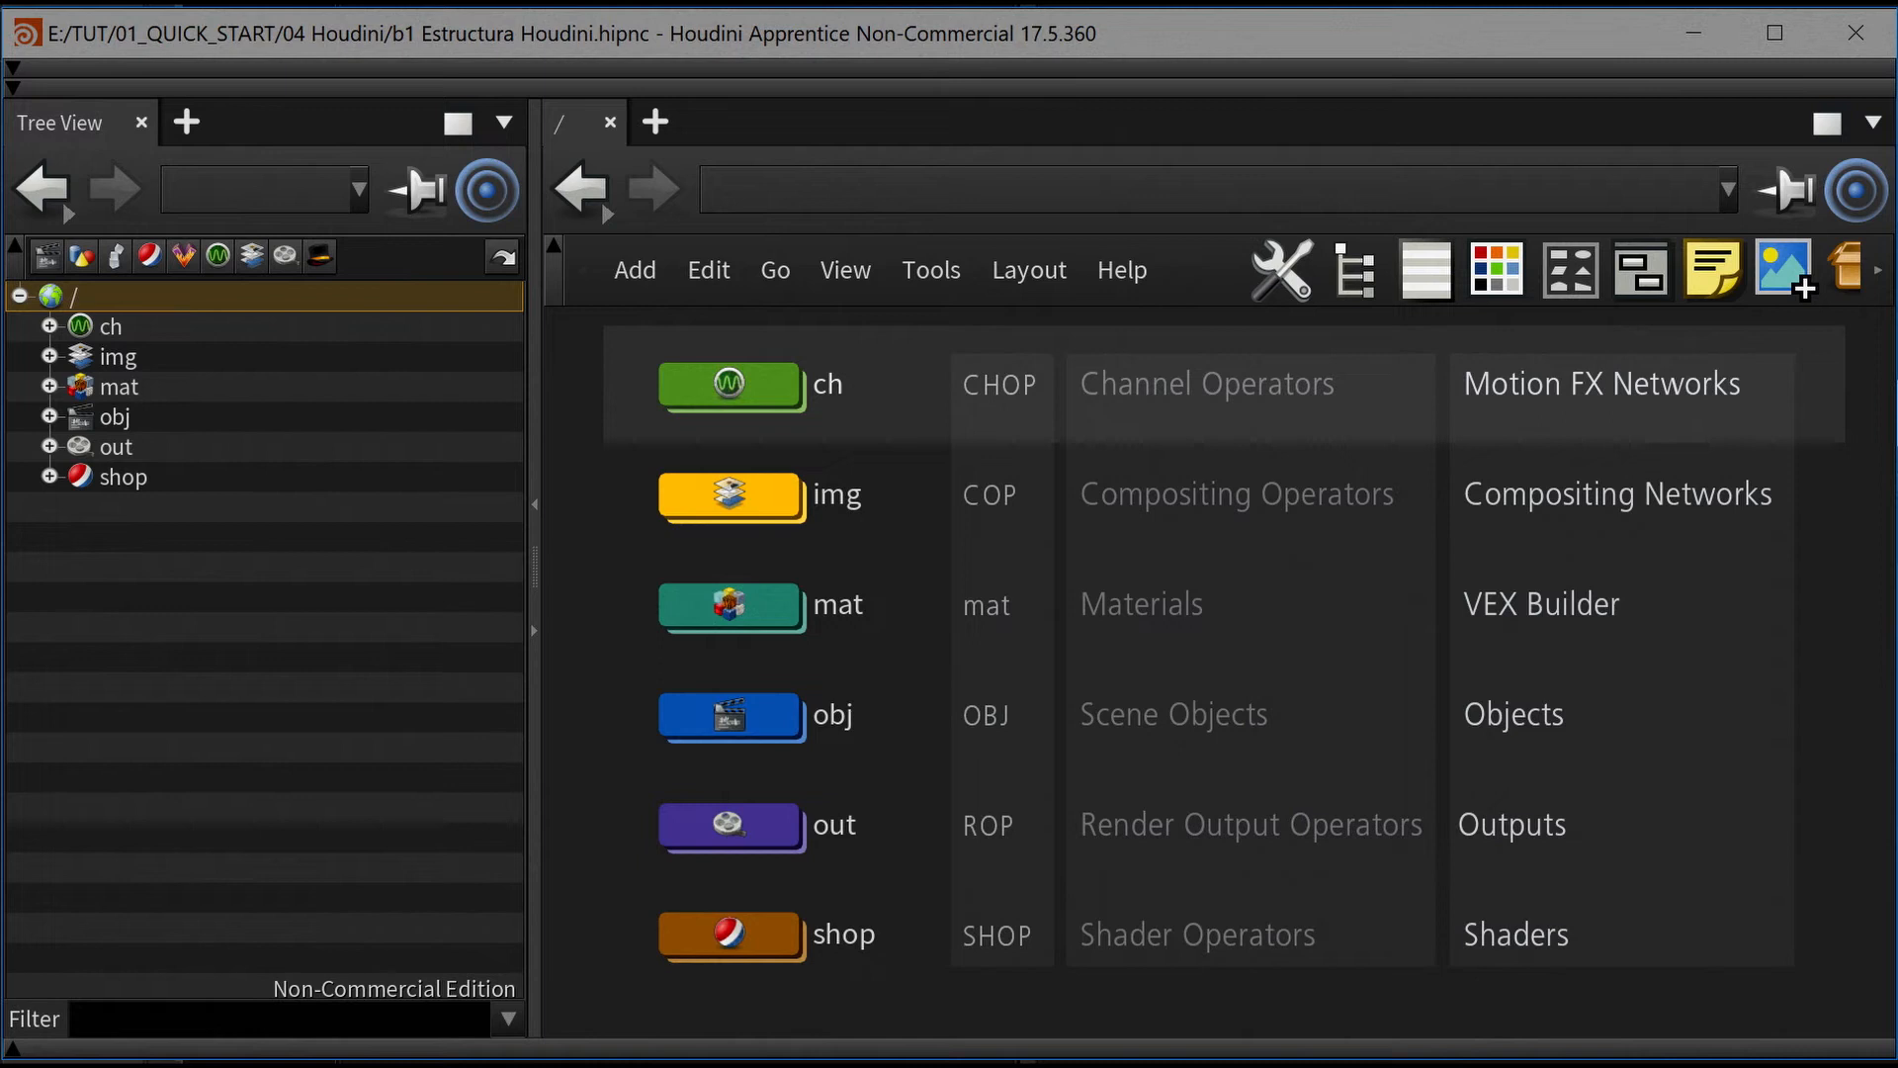
{"action": "double_click", "coordinate": [729, 384]}
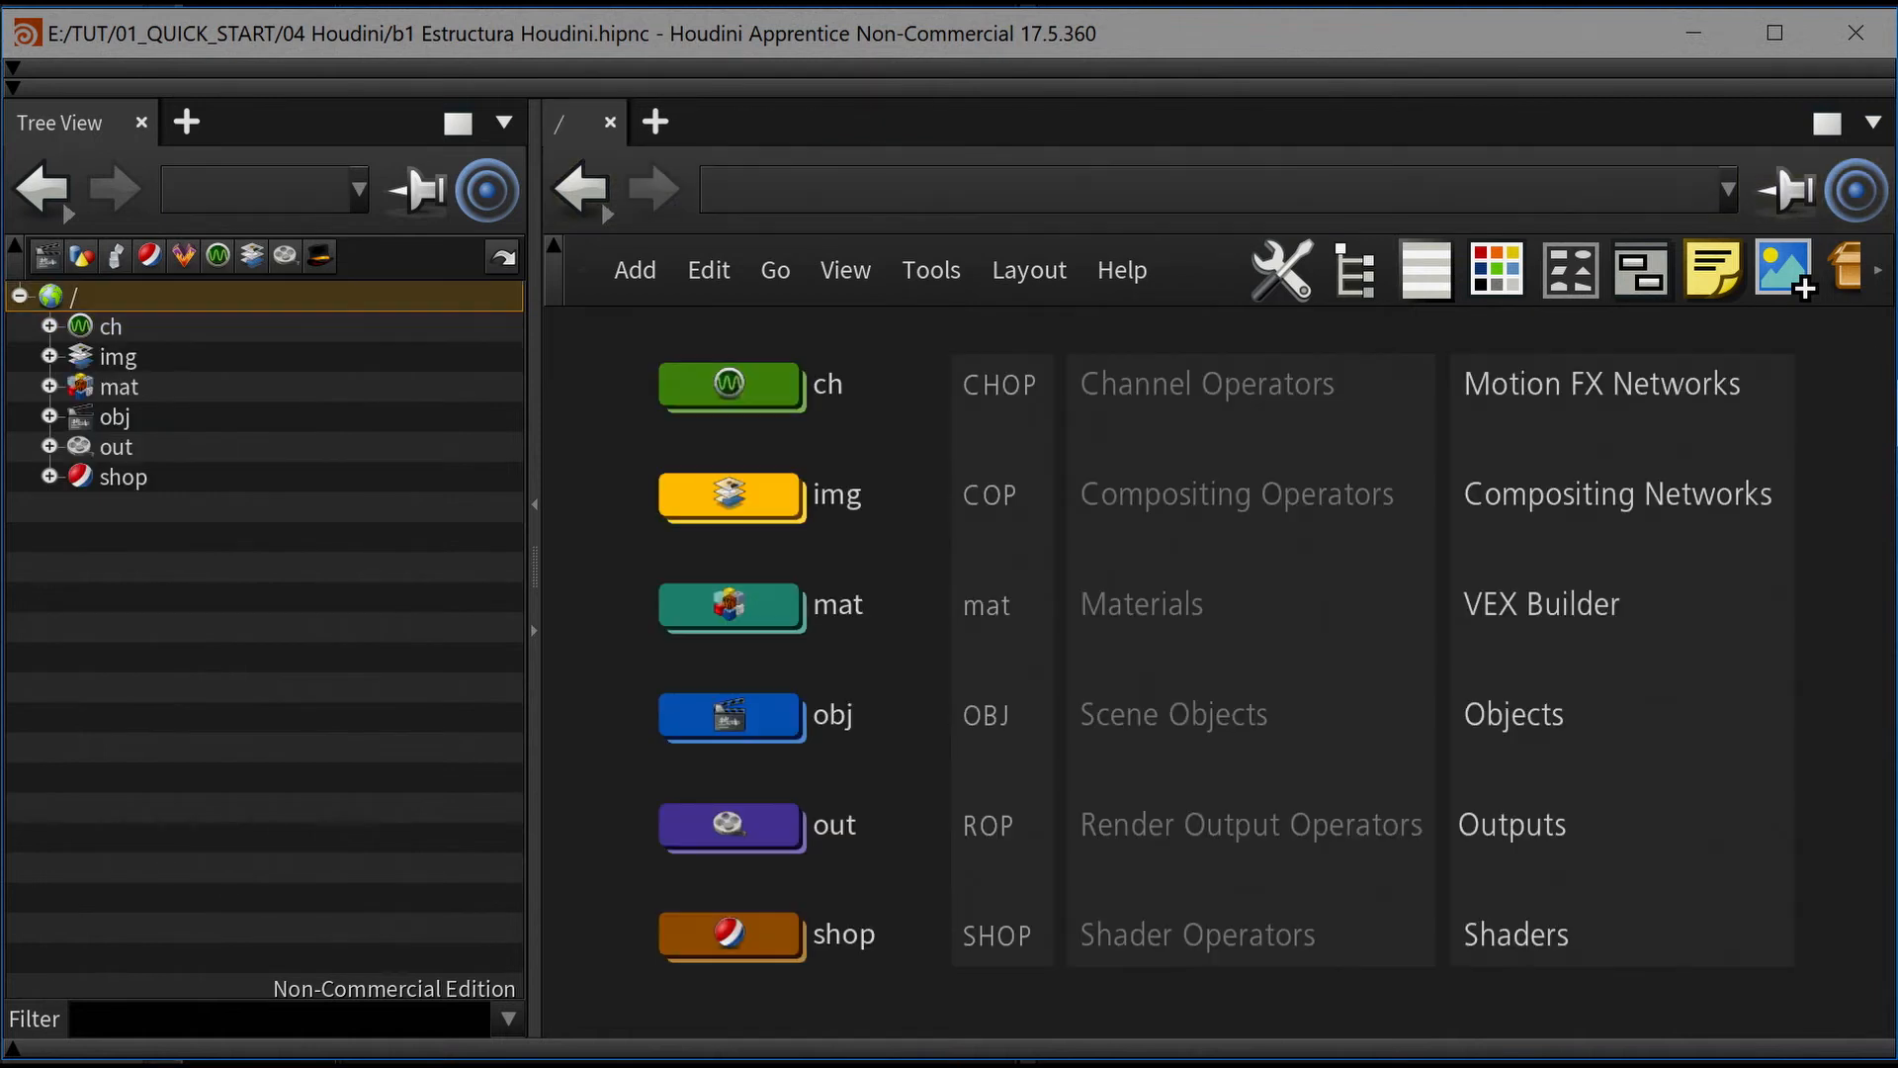
{"action": "mouse_move", "coordinate": [836, 494]}
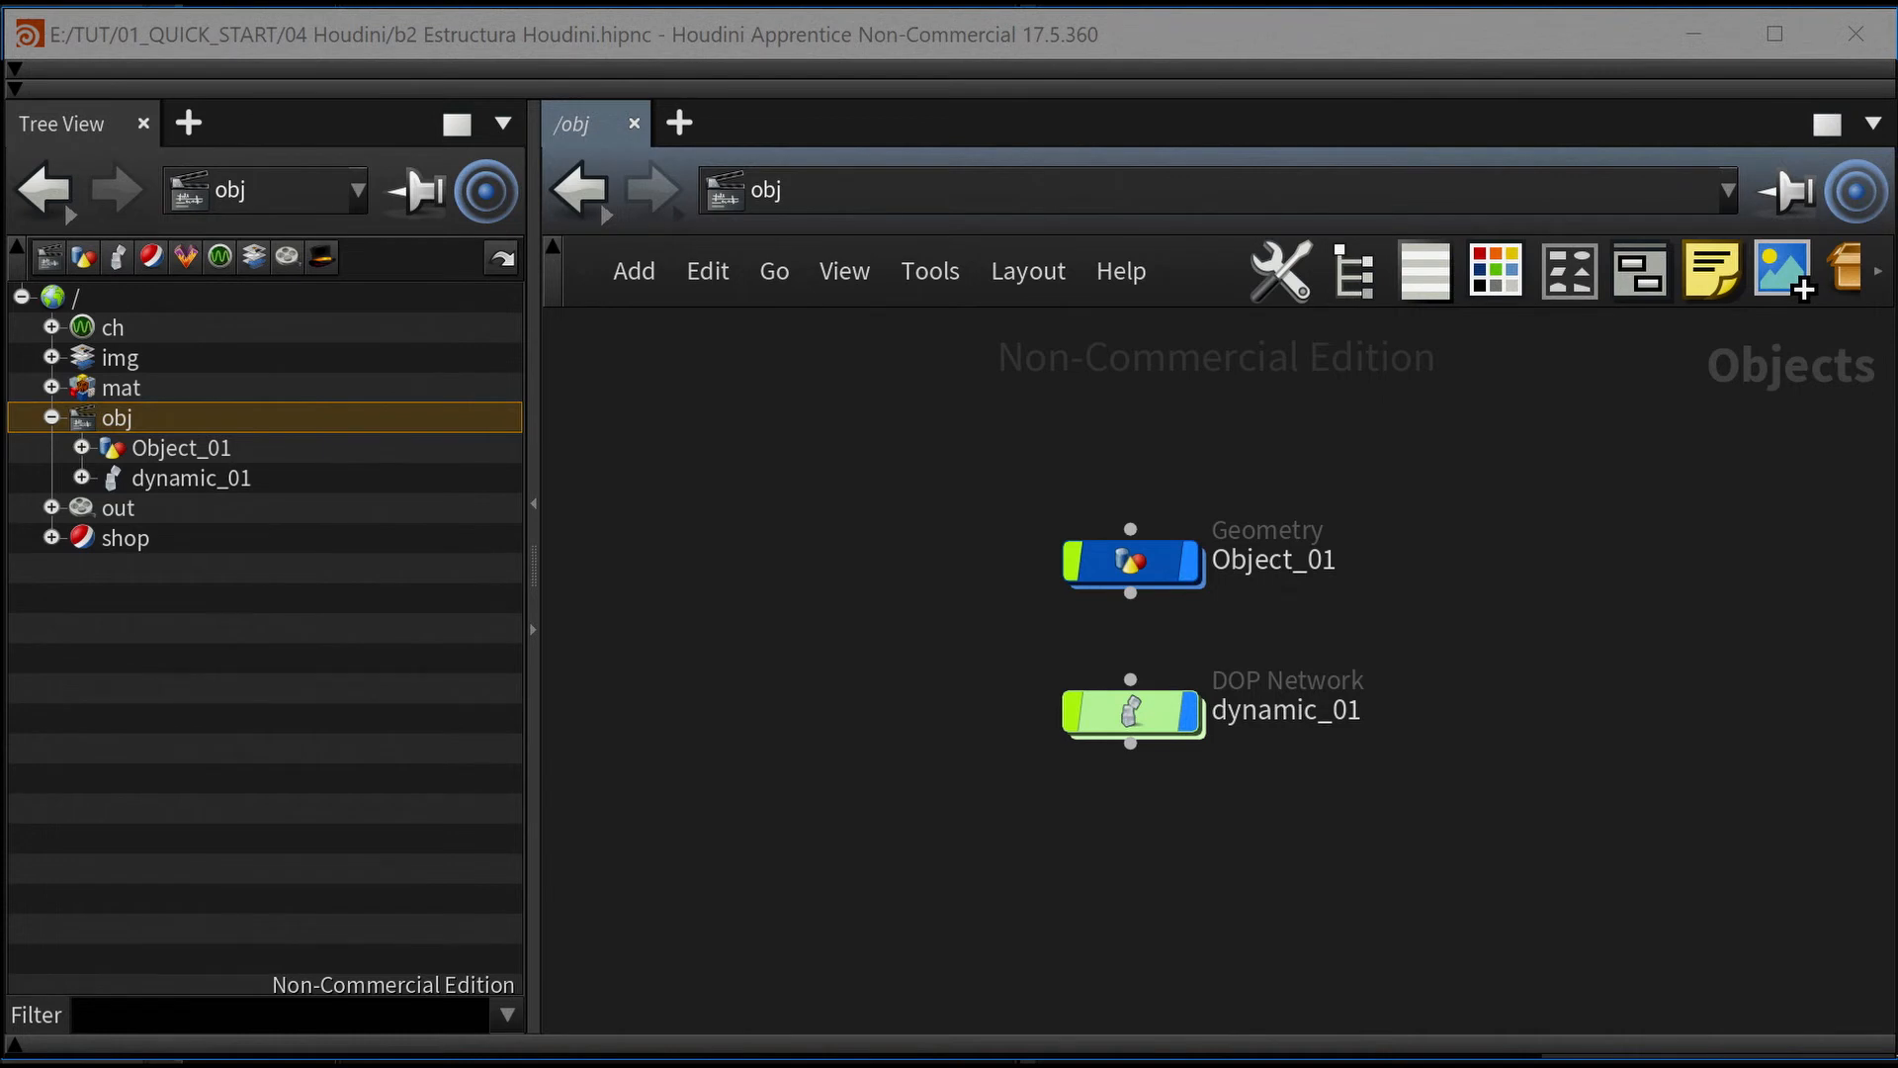
Look inside the Object_01 geometry network, then dive into the dynamic_01 DOP network
{"action": "double_click", "coordinate": [1132, 560]}
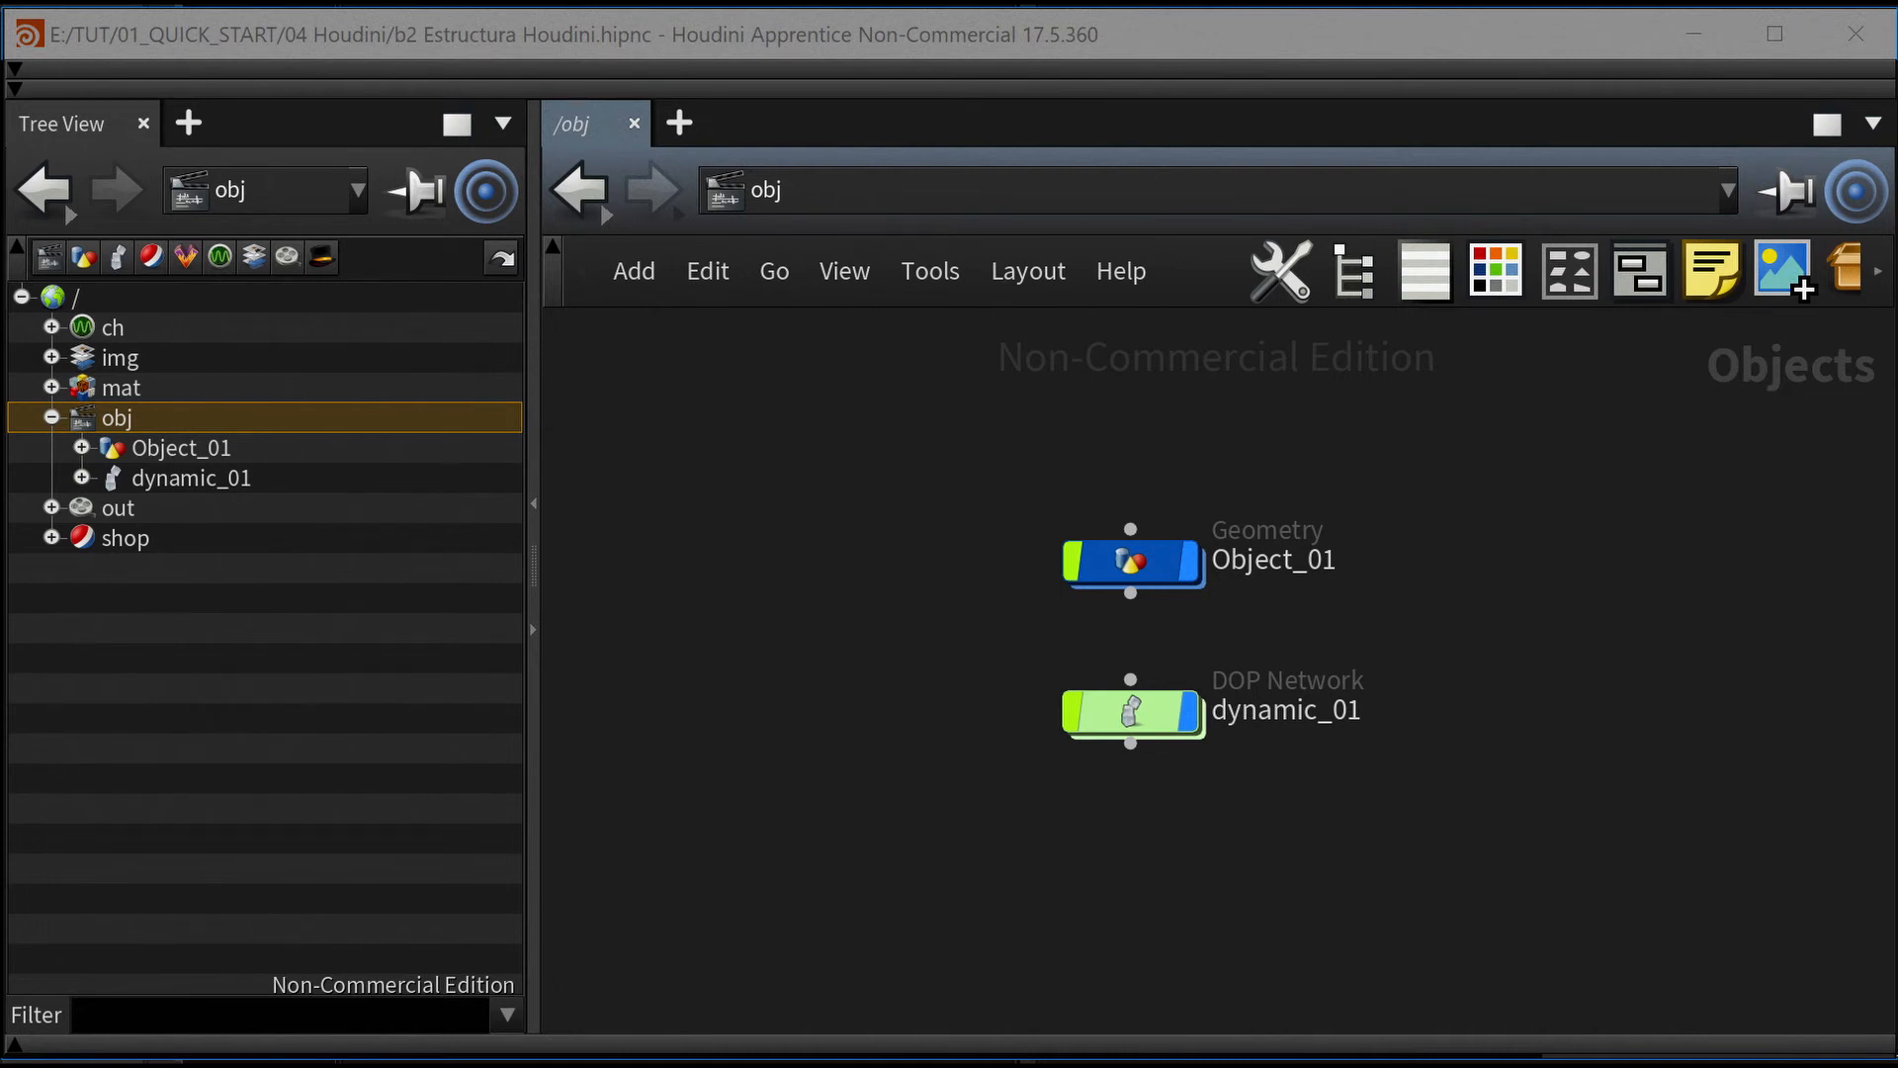
{"action": "double_click", "coordinate": [1132, 710]}
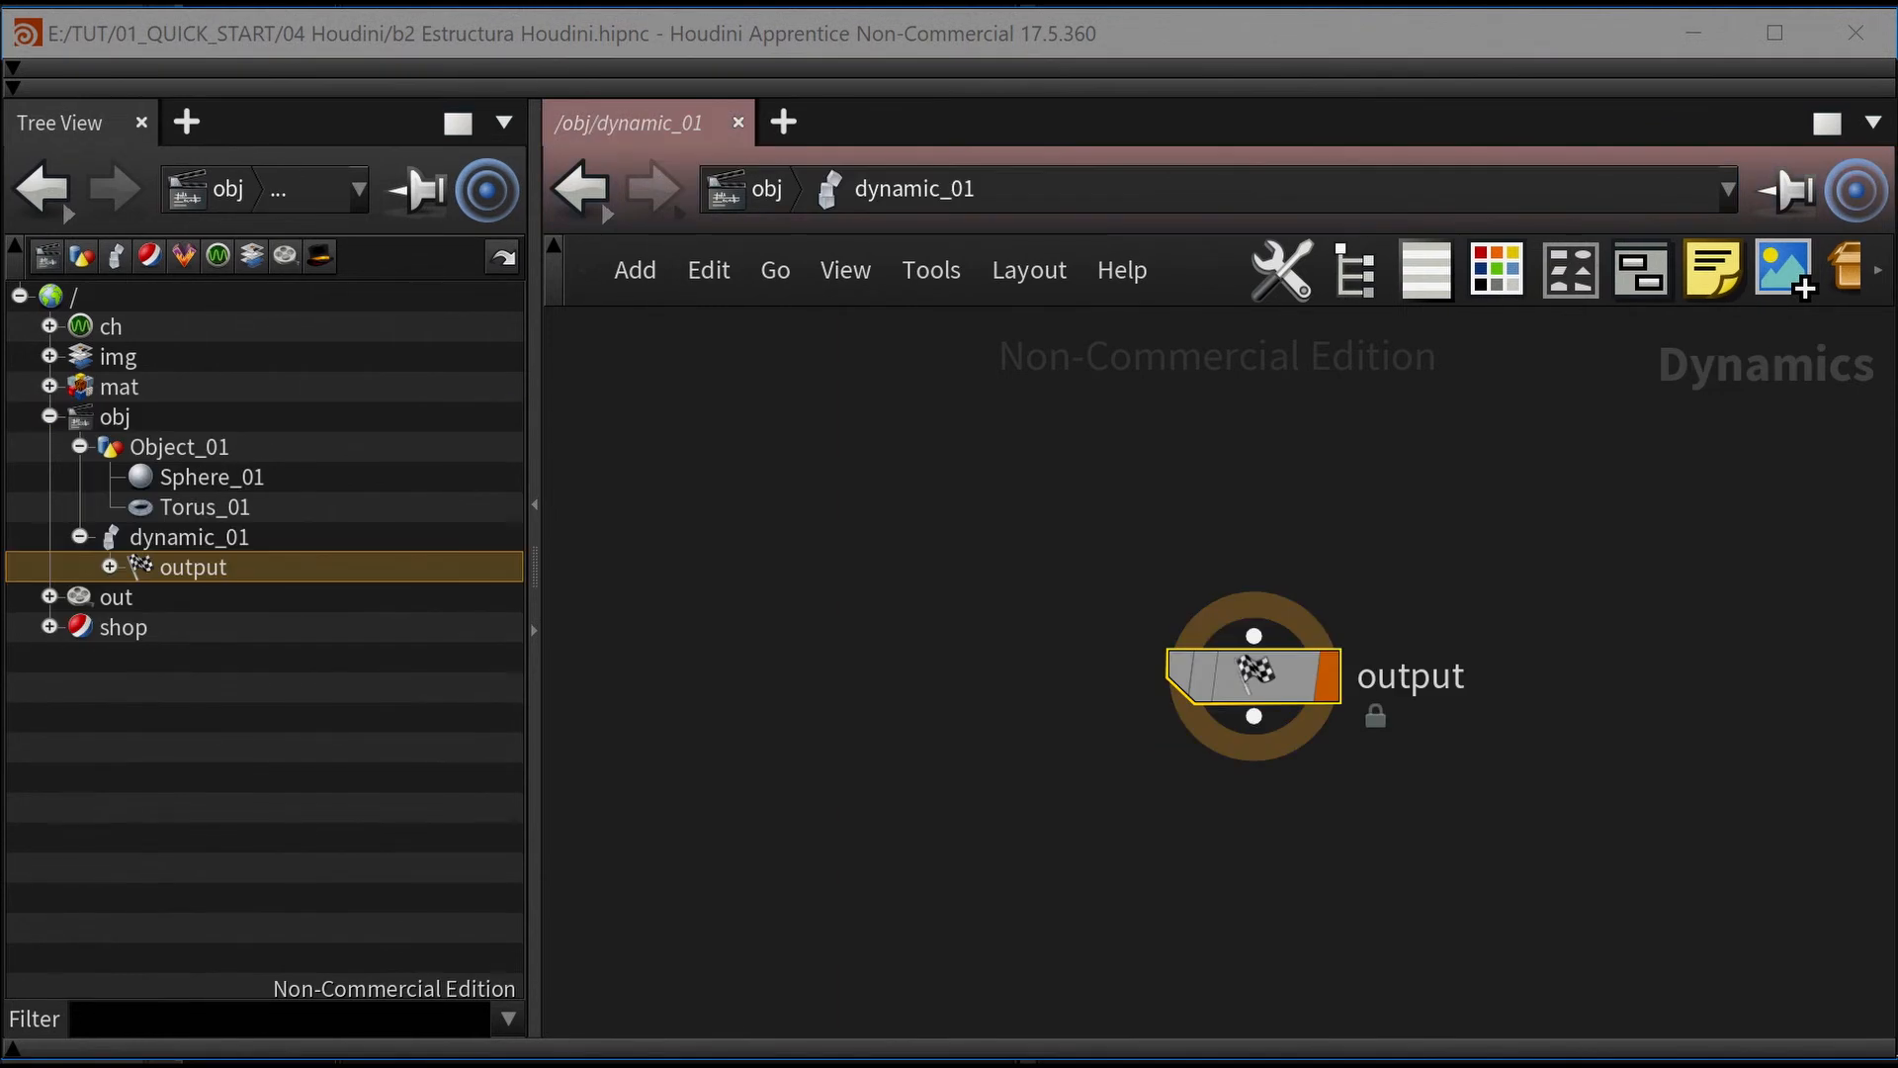
{"action": "left_click", "coordinate": [117, 416]}
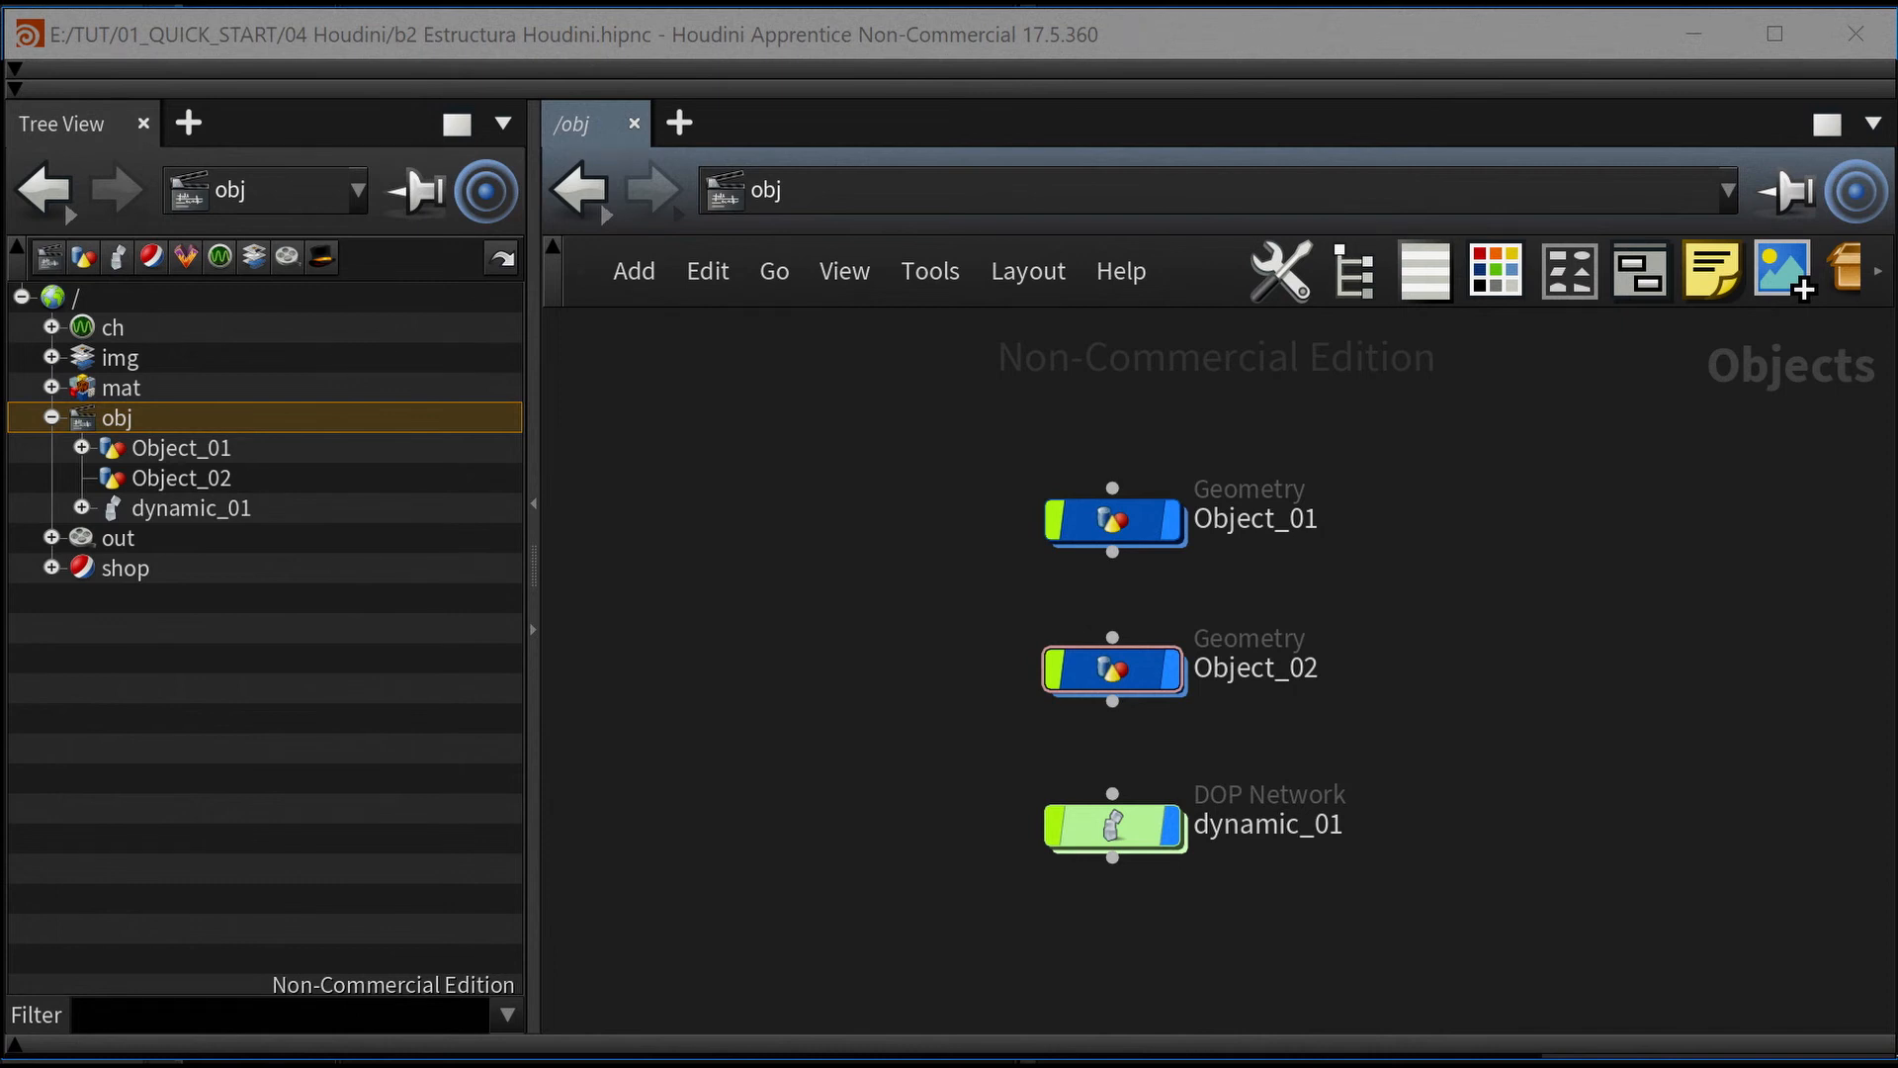
Dive into the empty Object_02 network, then return to '/' from the path bar
{"action": "double_click", "coordinate": [1115, 668]}
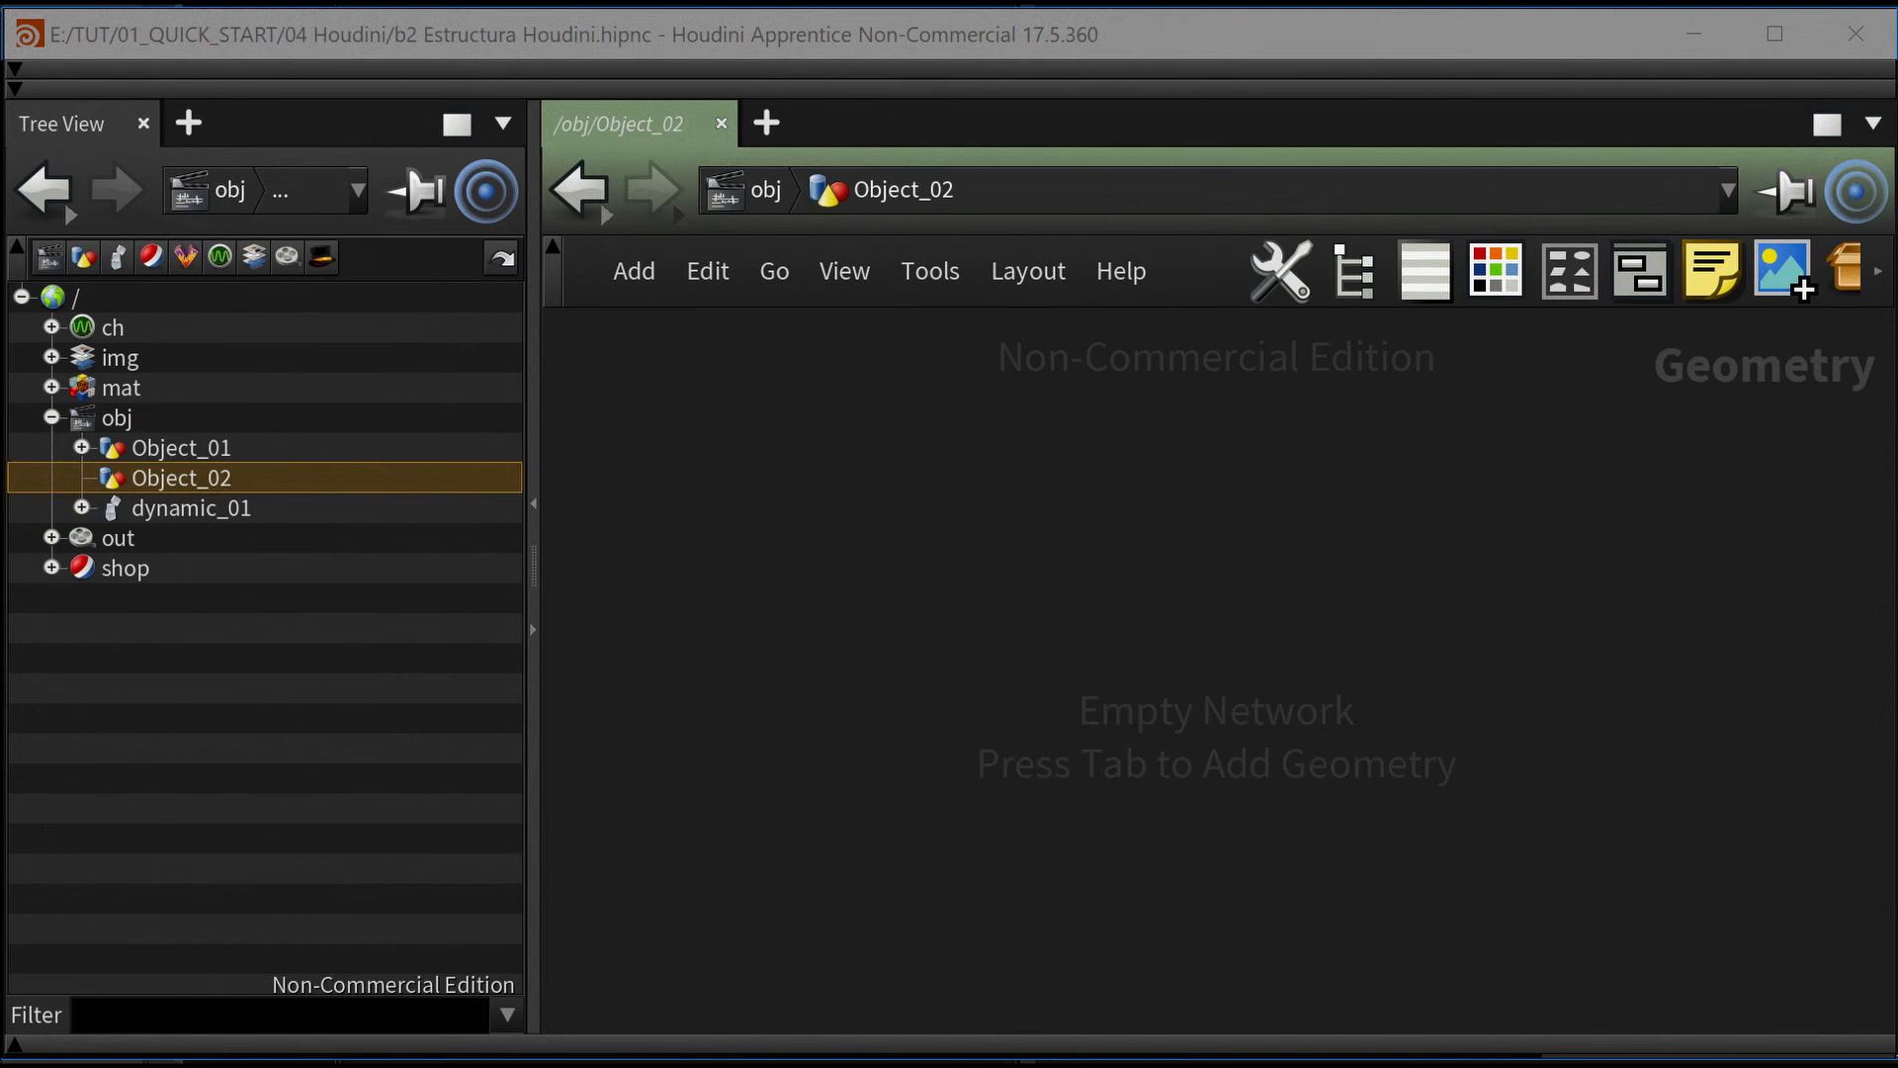
{"action": "left_click", "coordinate": [1498, 270]}
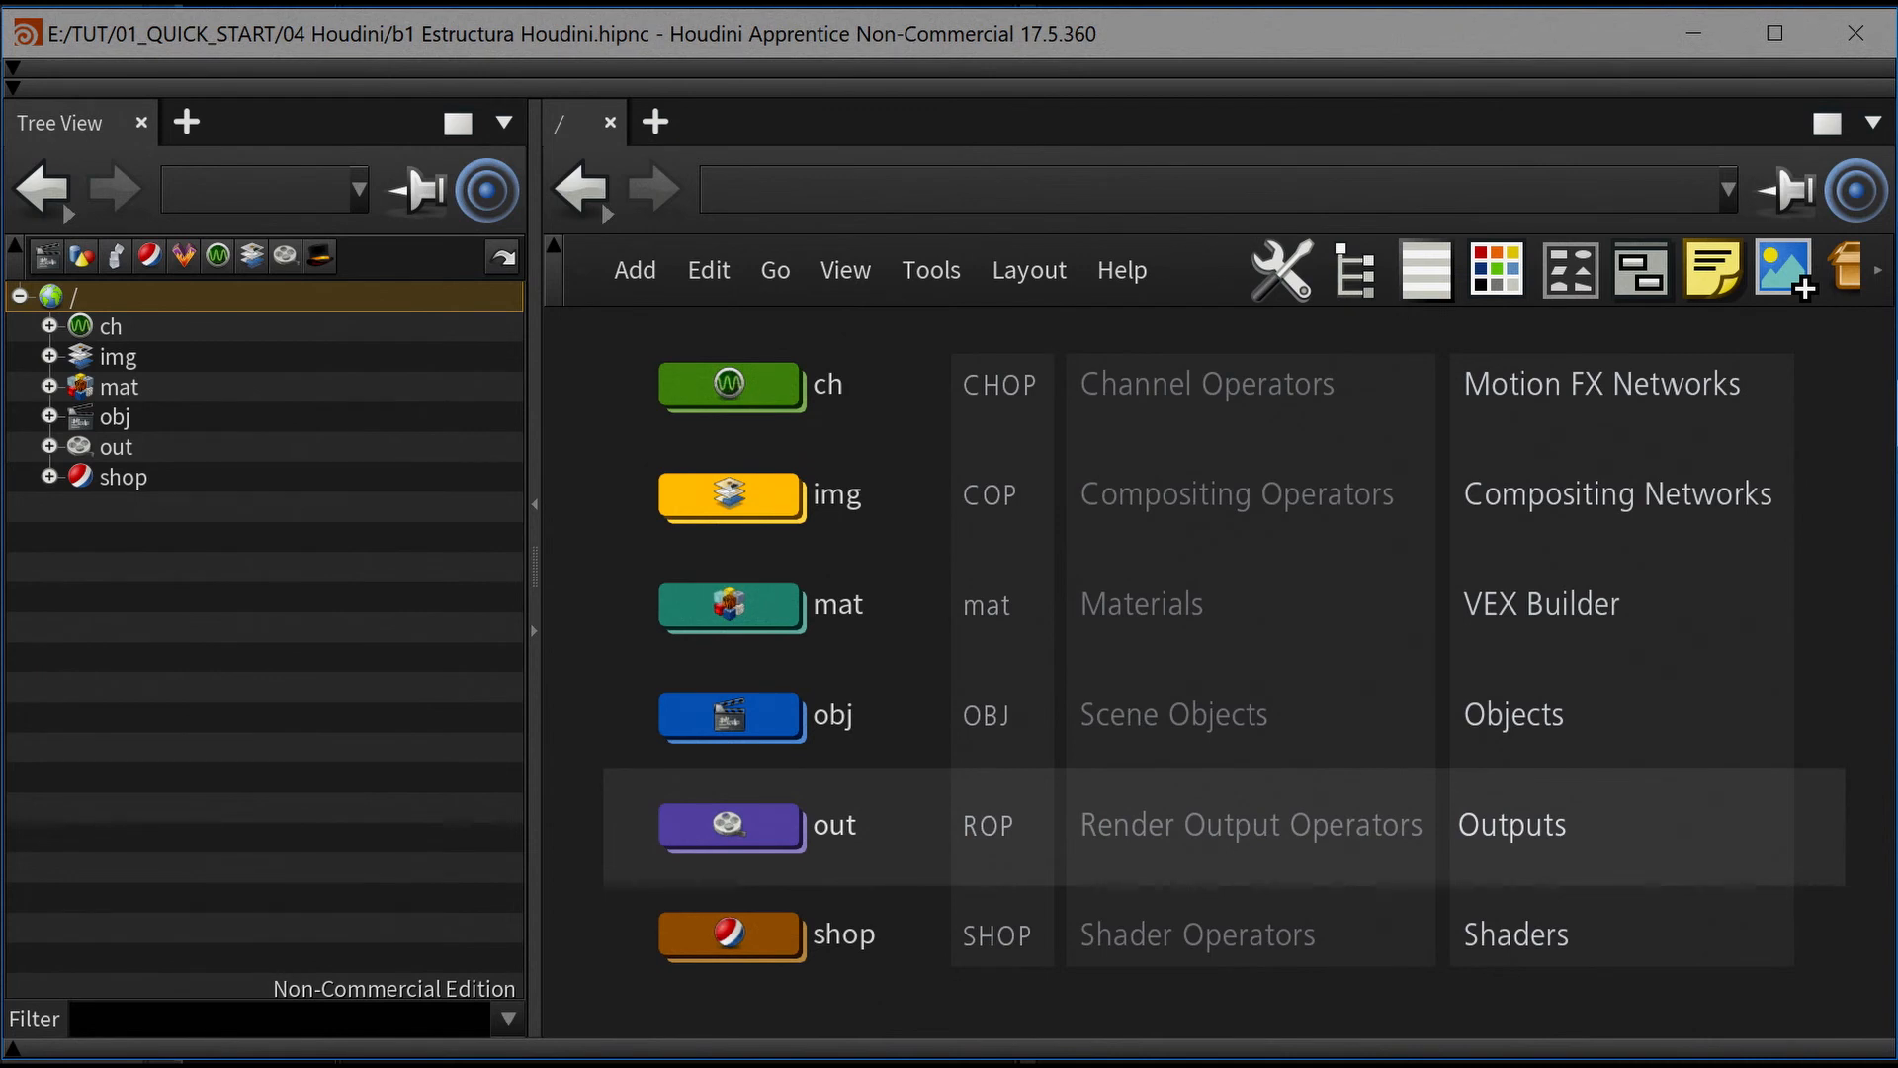
Check the out context, then dive into /shop holding Shader_01 and Shader_02
{"action": "double_click", "coordinate": [729, 825]}
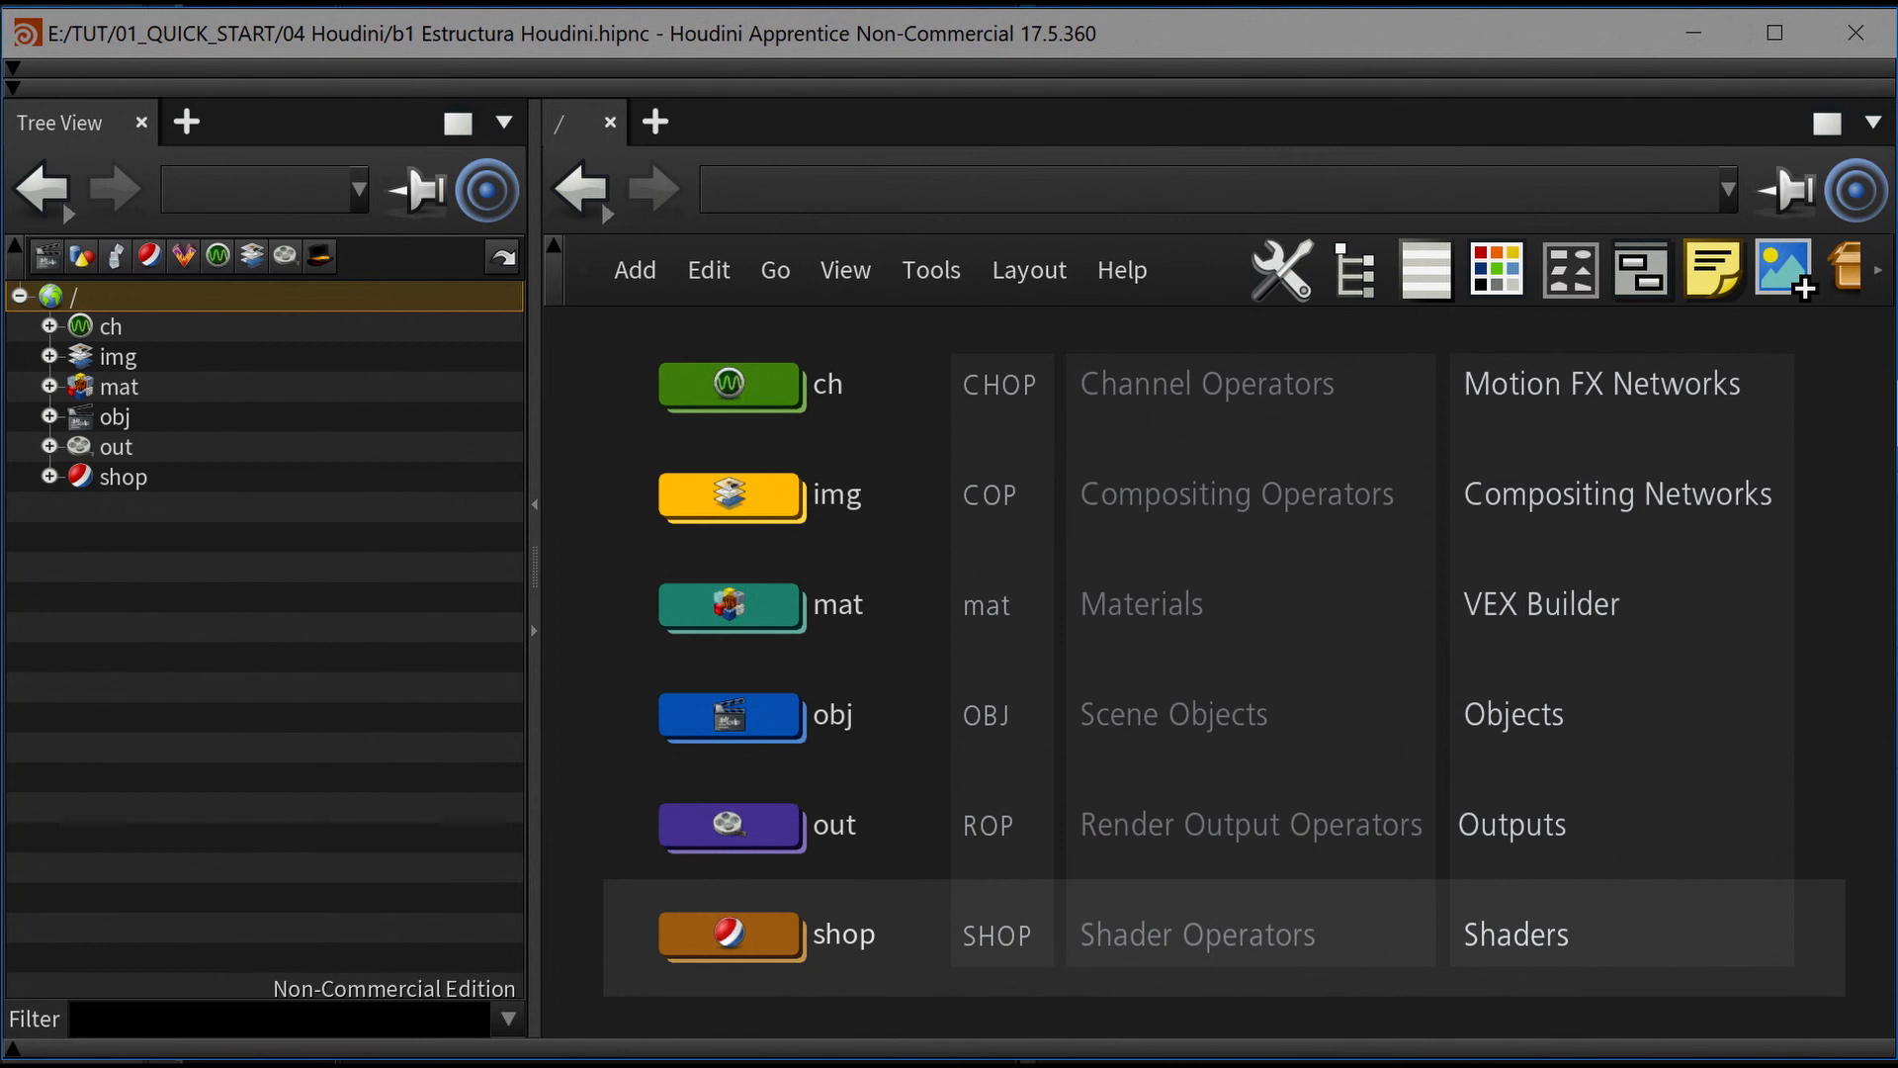
{"action": "double_click", "coordinate": [732, 932]}
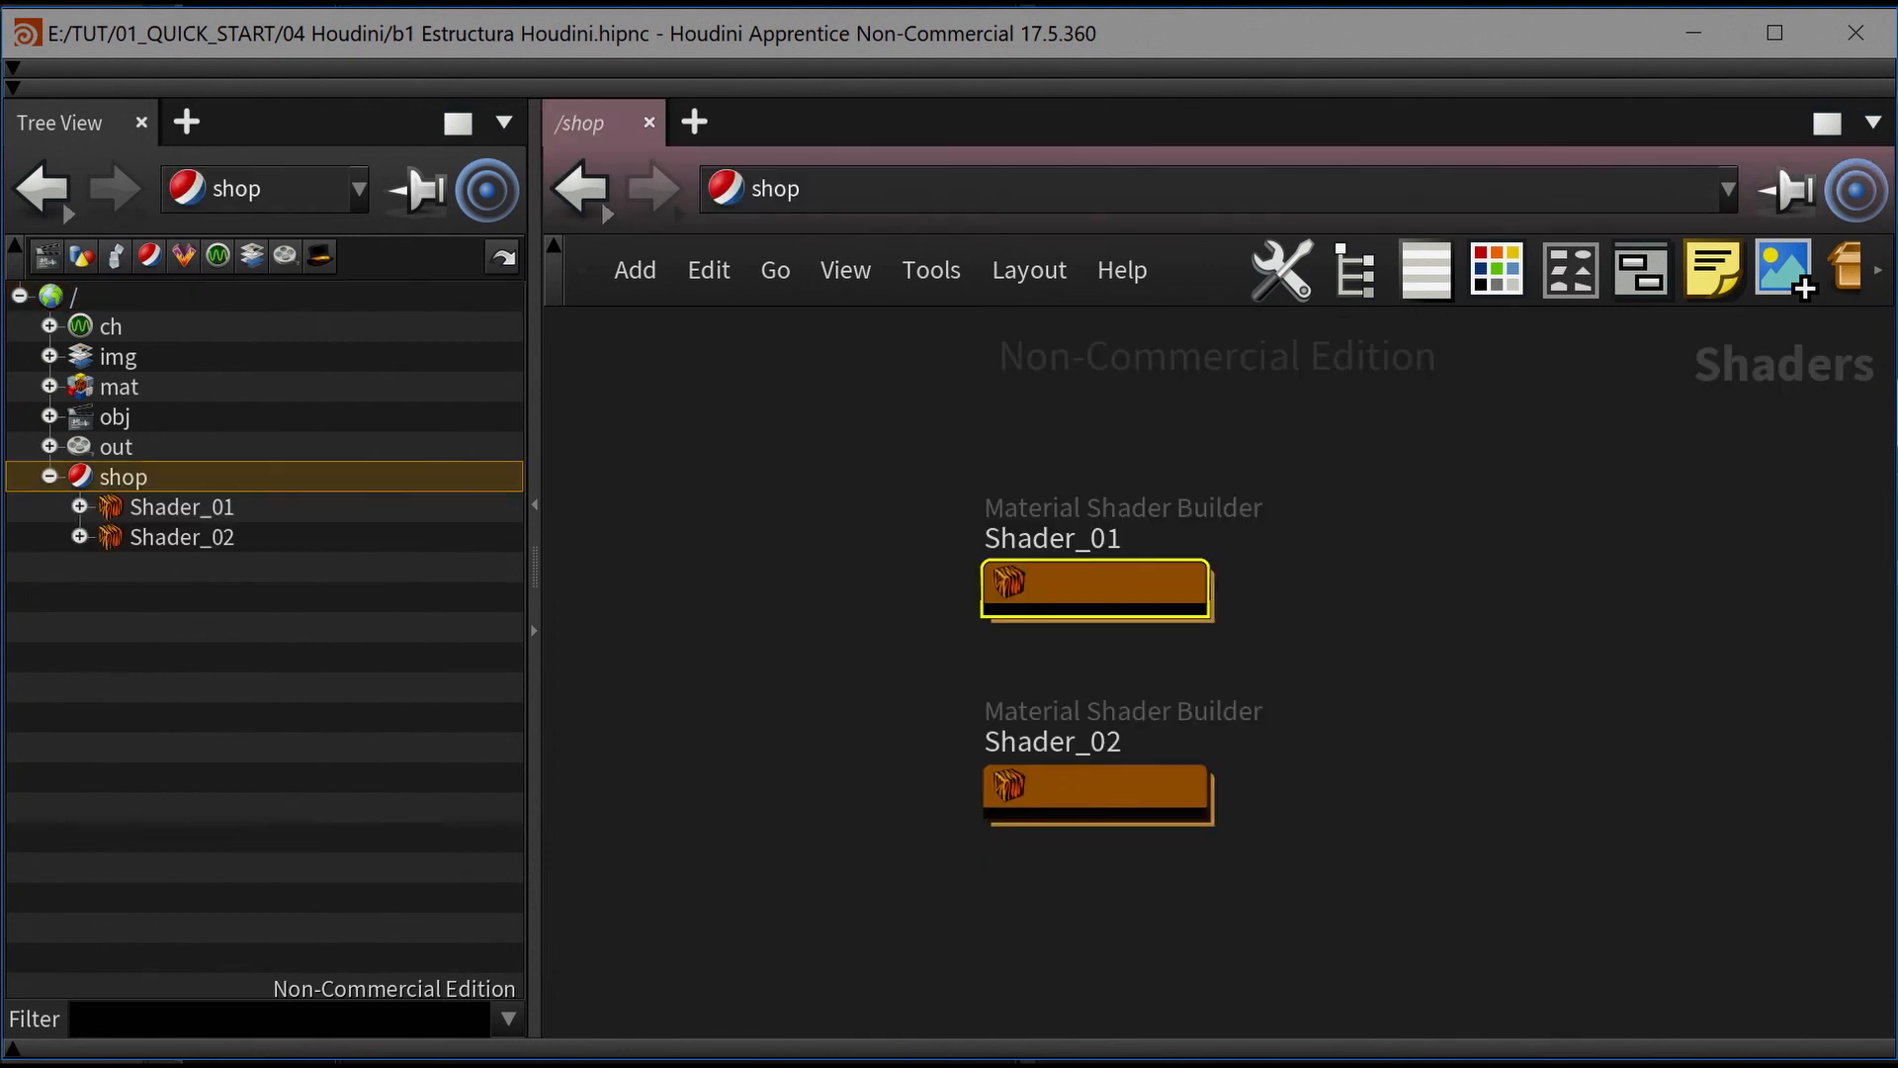